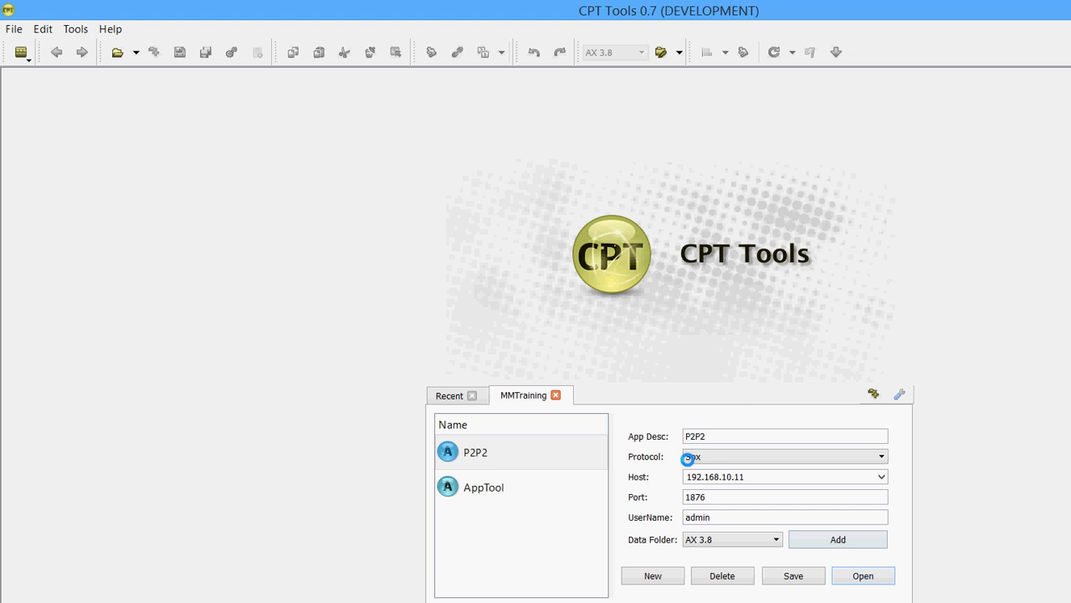
Open the P2P2 application and its iframe graphic from the Graphics tree.
left_click(863, 575)
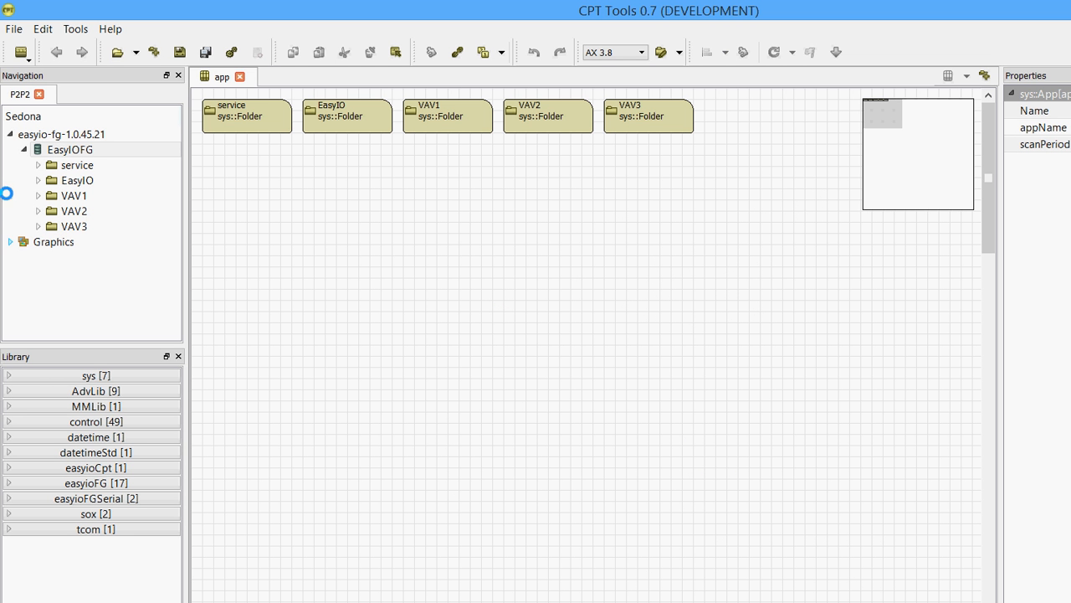
left_click(10, 242)
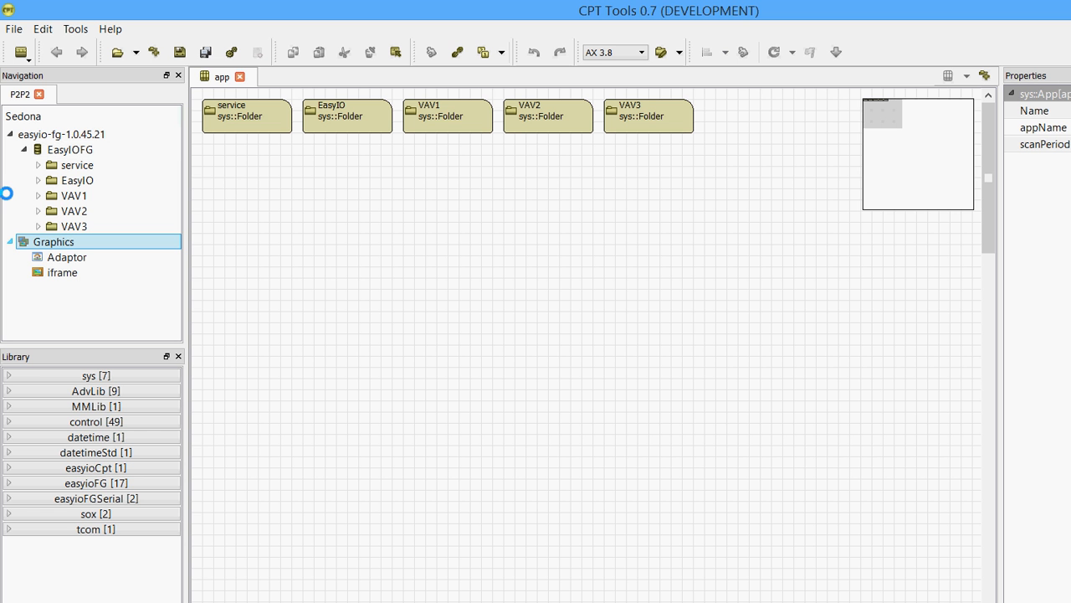
left_click(61, 272)
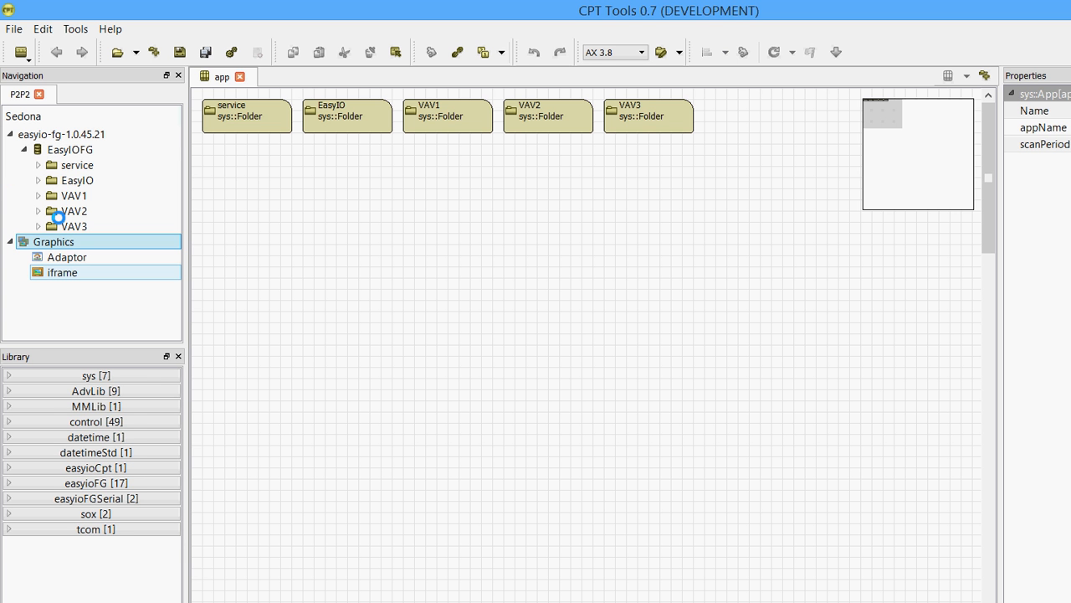
double_click(62, 273)
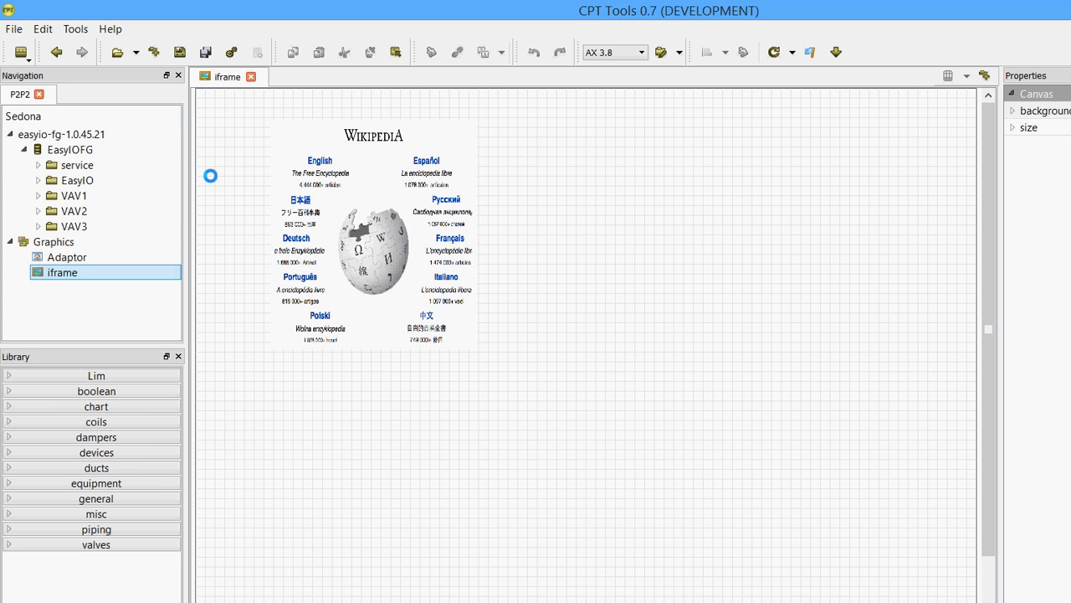
Bind the gauge's data1 to EasyIO > Ramp > out.
left_click(373, 234)
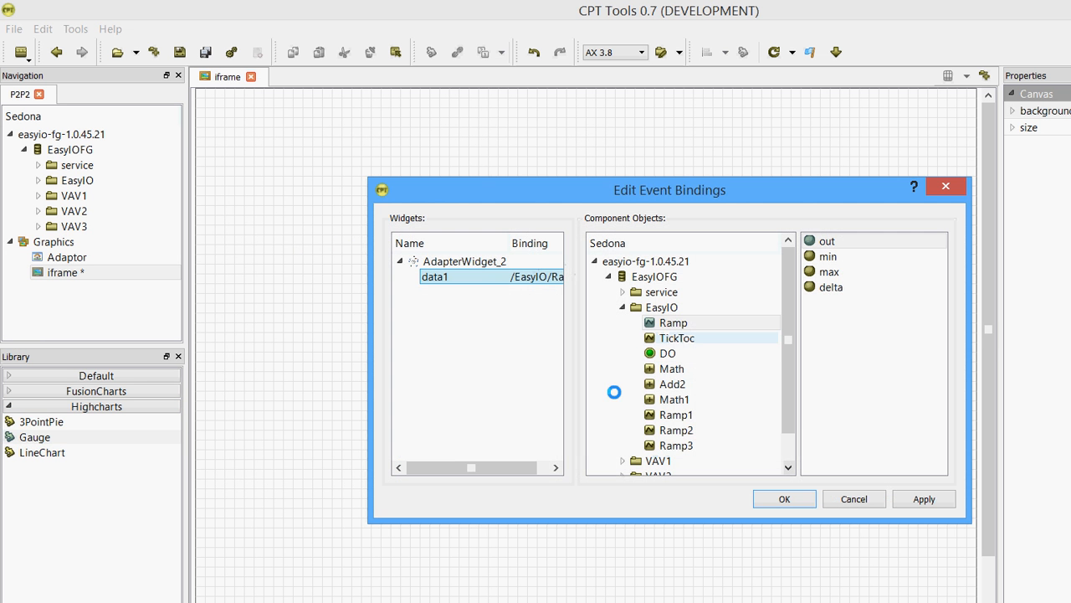
left_click(783, 498)
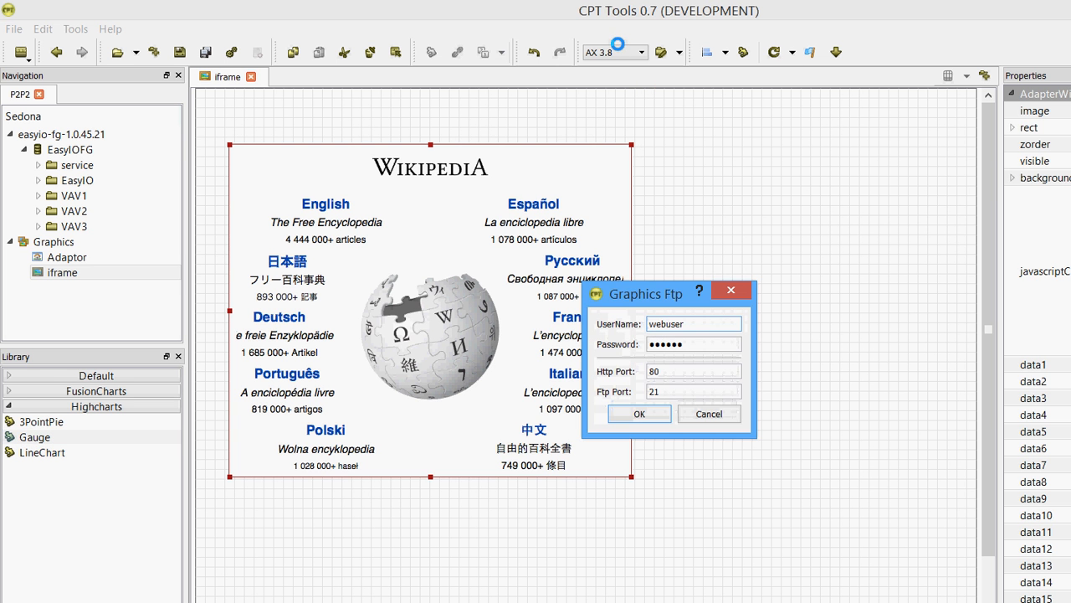
Upload the modified graphics to the controller with the Graphics FTP credentials.
left_click(638, 414)
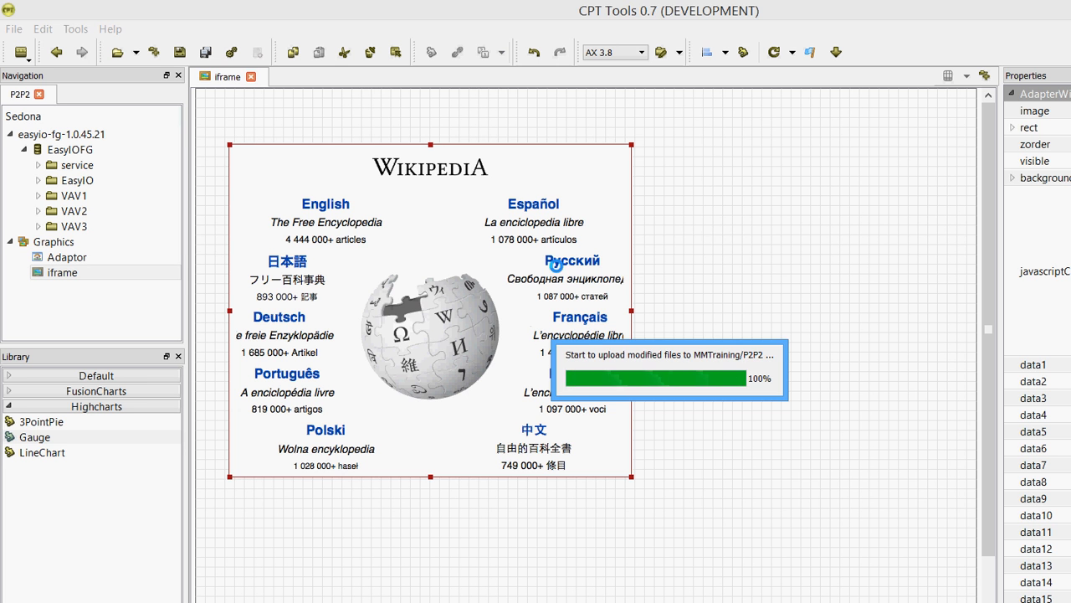
left_click(811, 52)
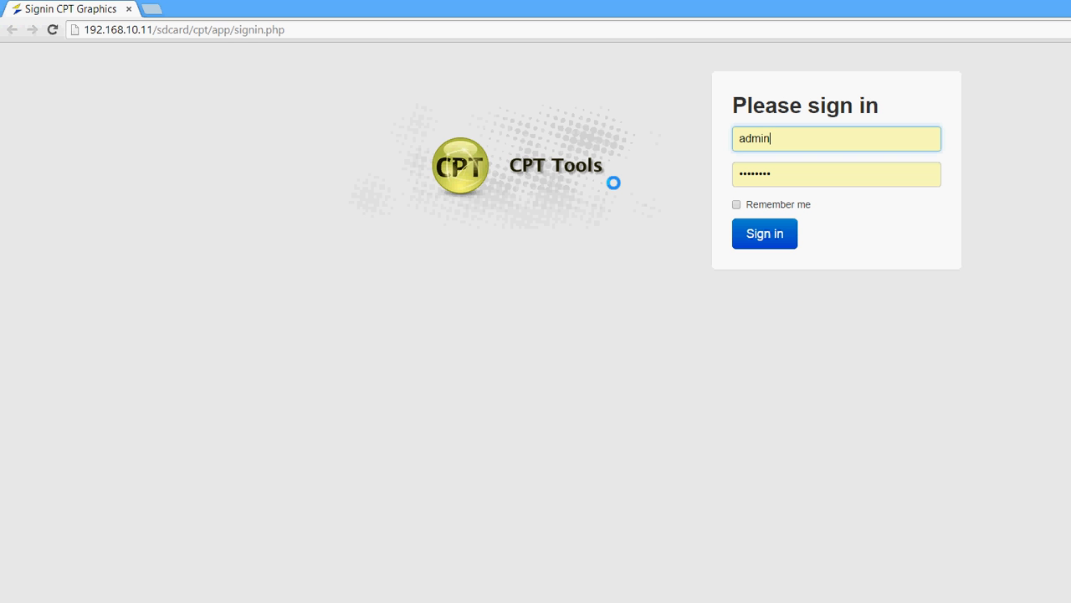
Sign in to CPT Graphics with the admin credentials.
left_click(763, 233)
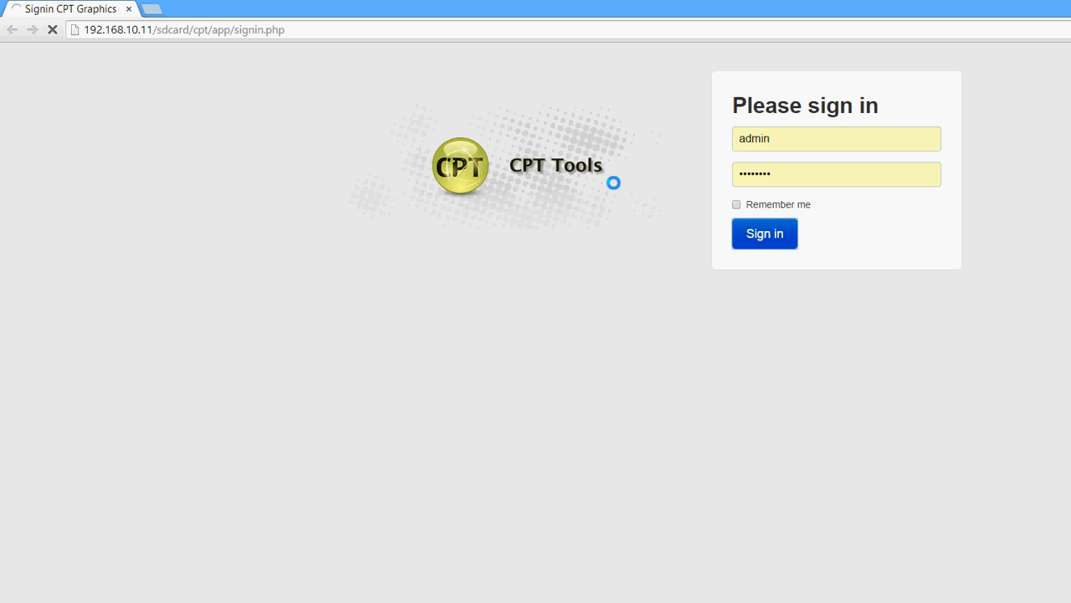
left_click(763, 233)
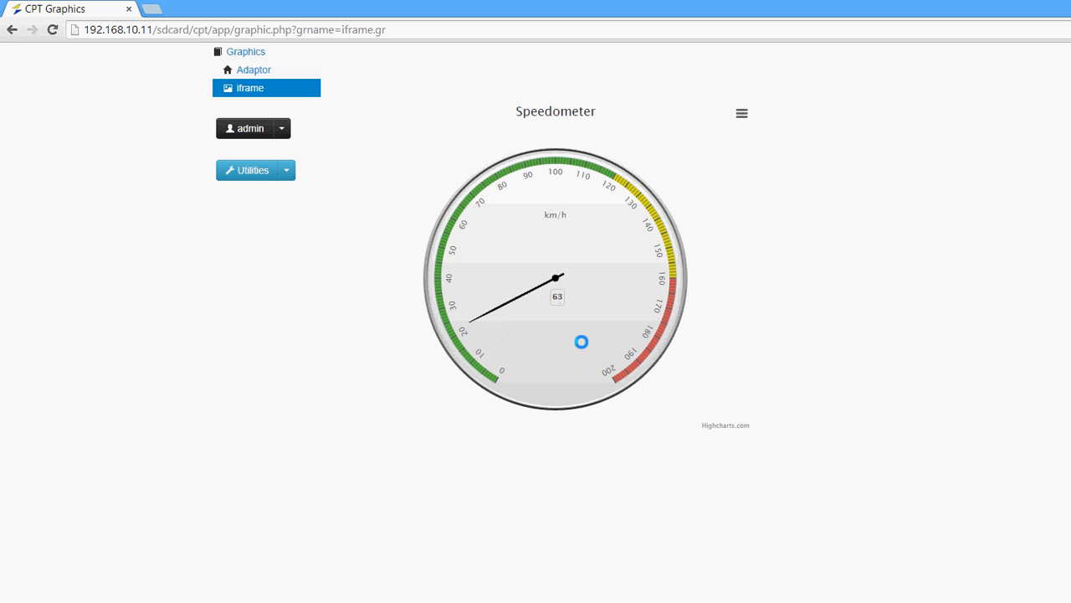
mouse_move(556, 272)
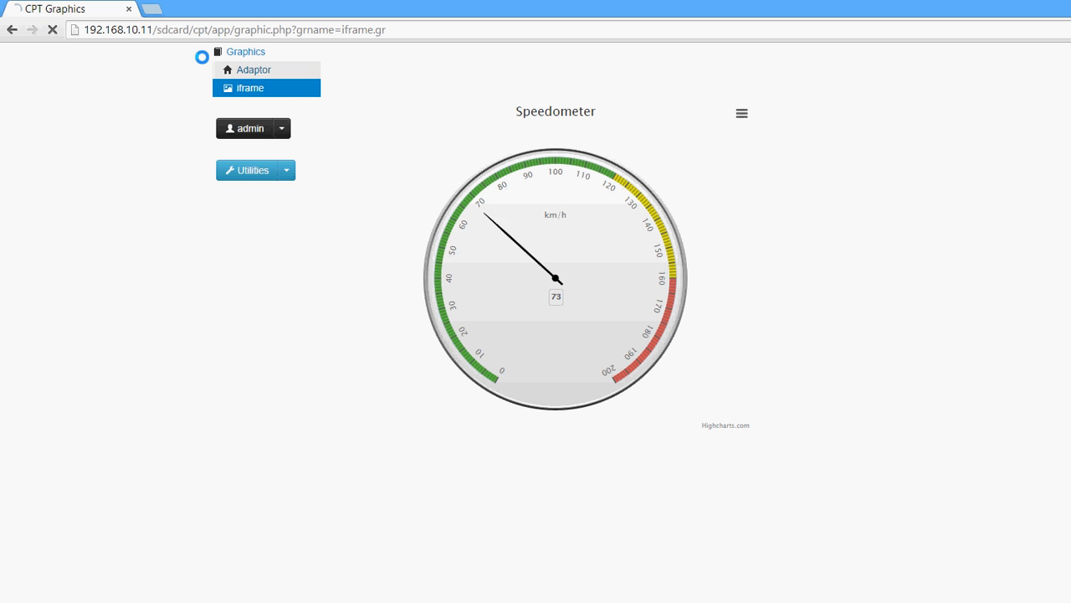
After watching the speedometer update live, switch to the Adaptor graphic.
left_click(254, 69)
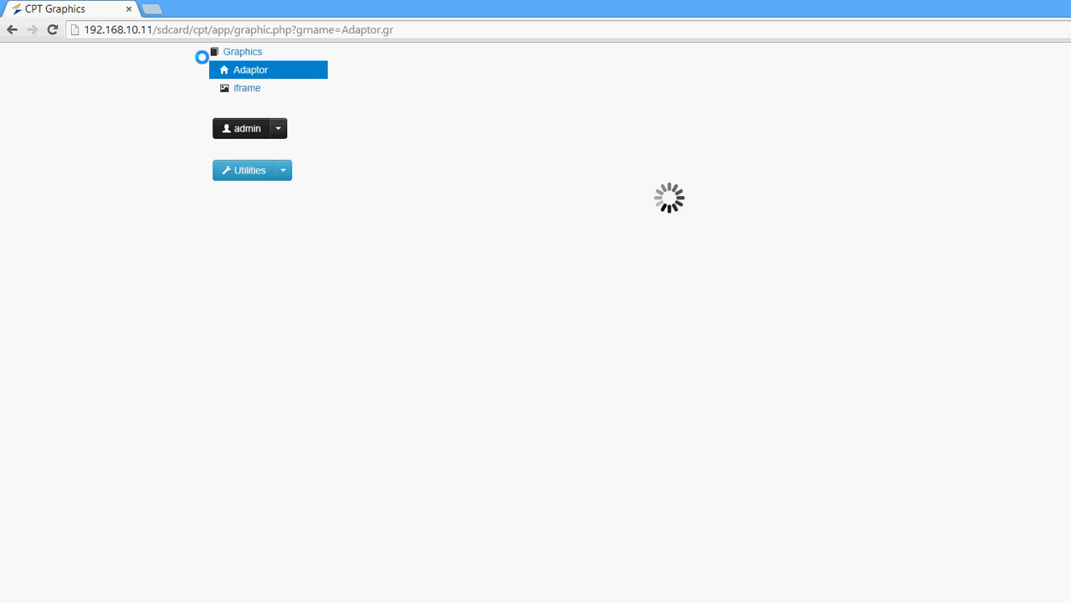